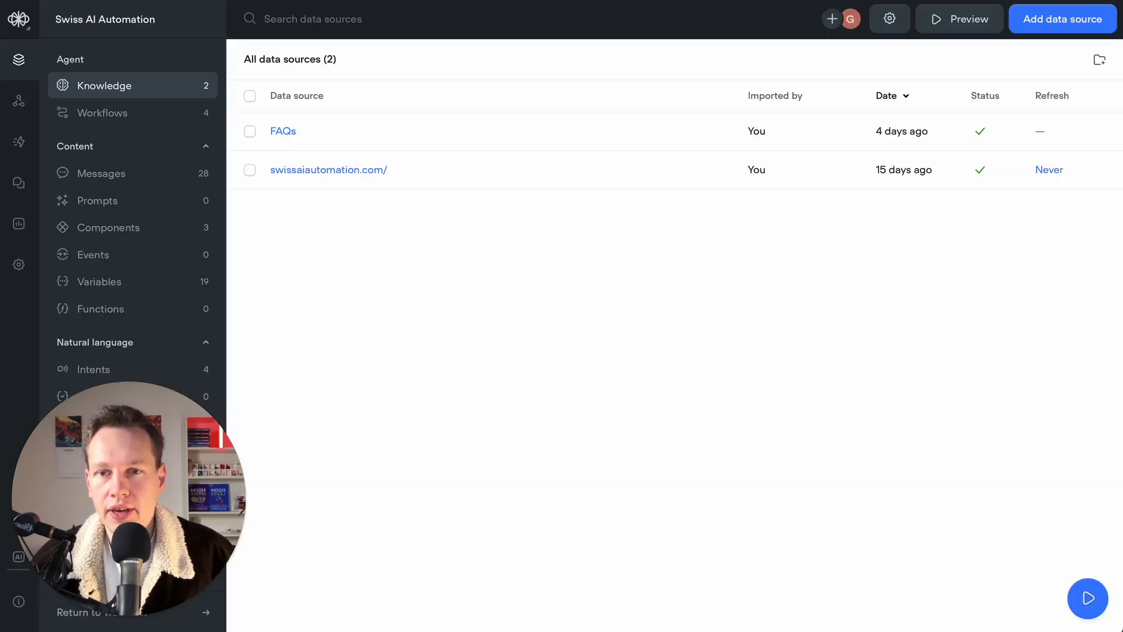
mouse_move(455, 306)
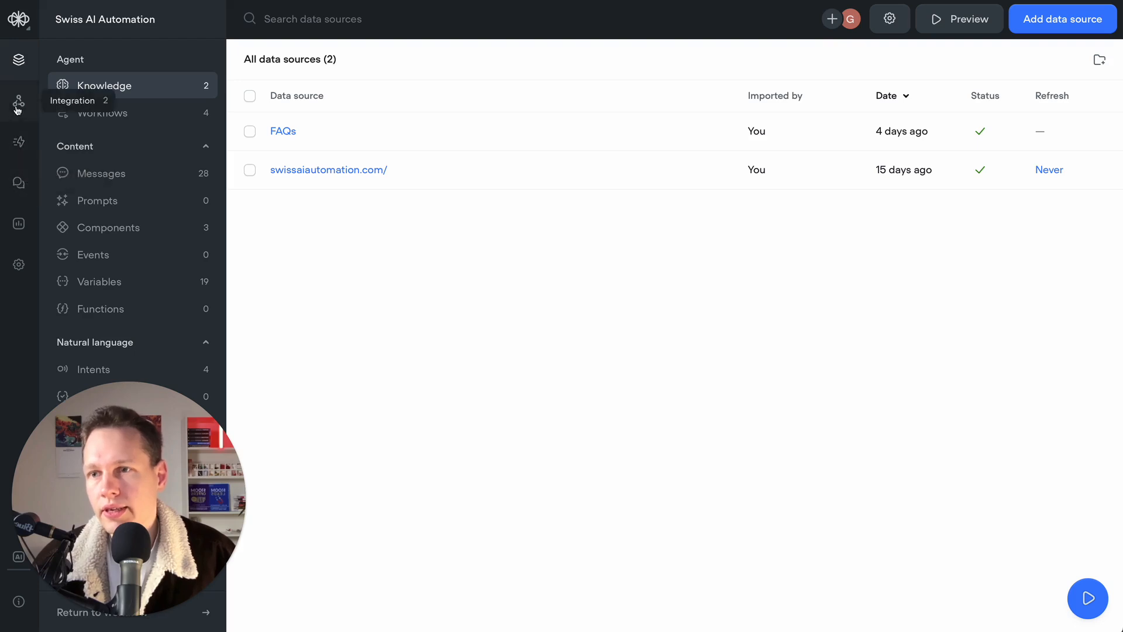
Copy the Voiceflow chat widget installation snippet from the Integration > Widget settings.
click(19, 101)
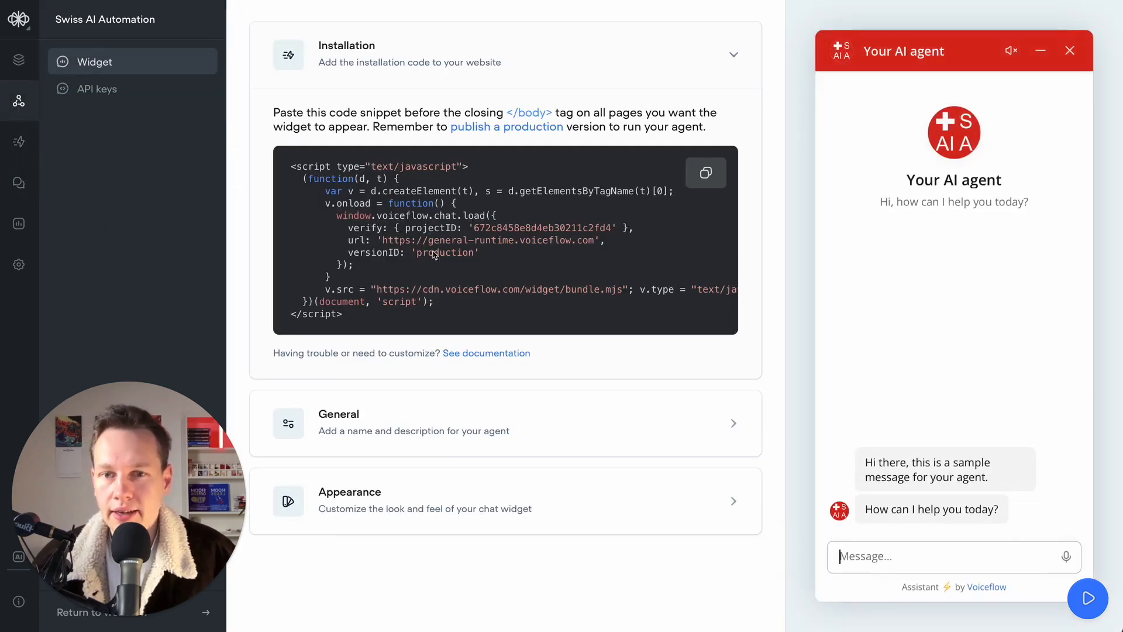
click(705, 173)
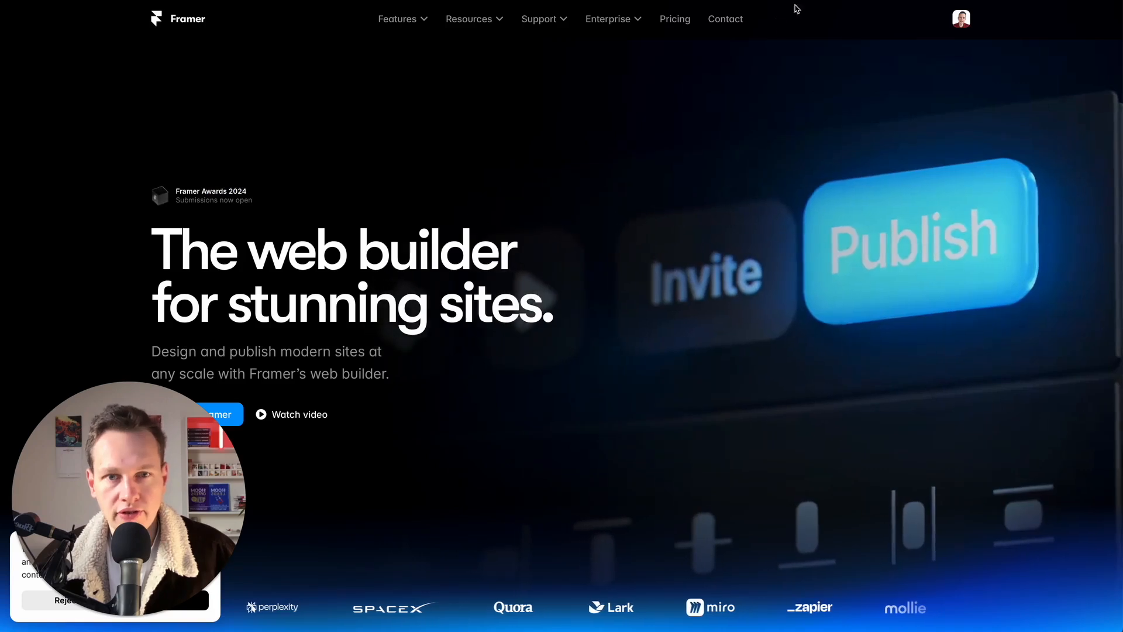
Go to Projects via the account menu and launch the Swiss AI Automation project editor.
click(959, 19)
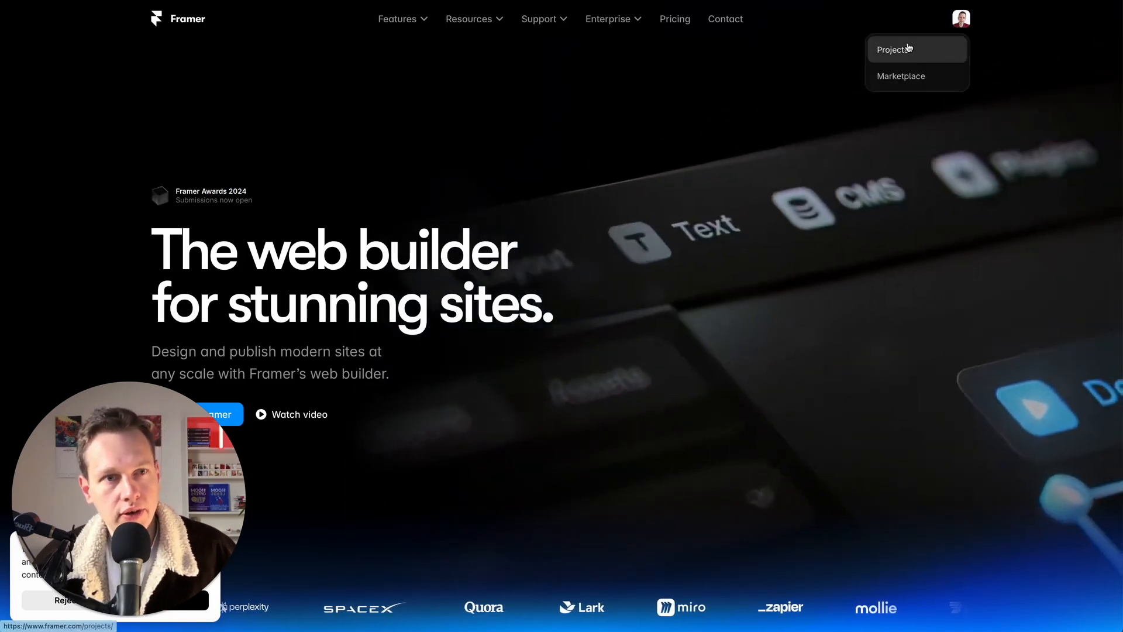
click(891, 49)
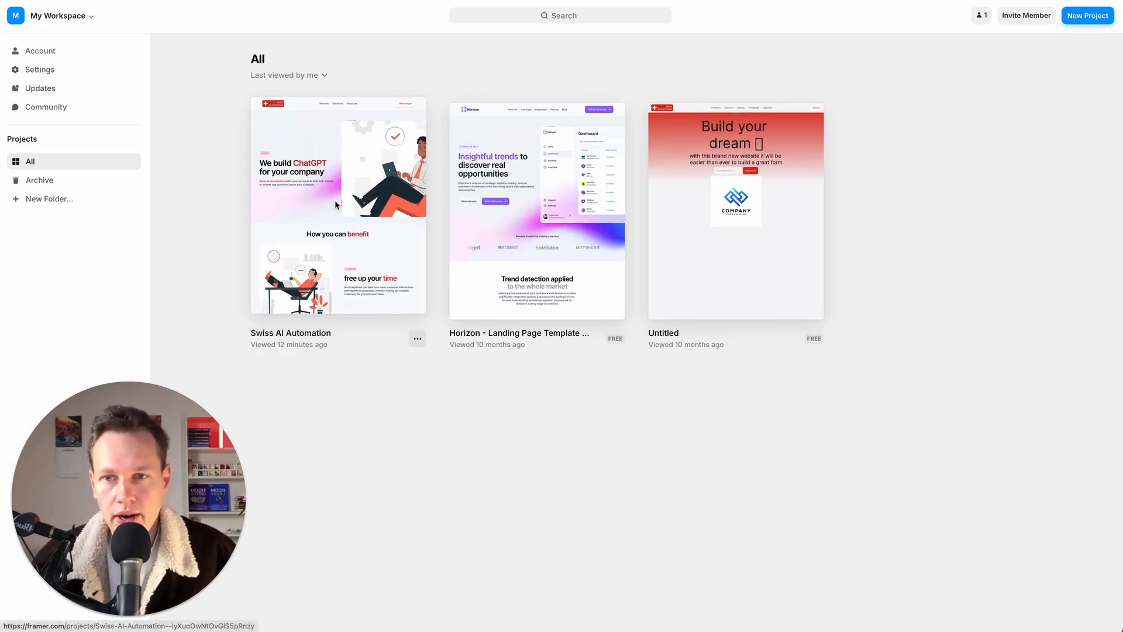
double_click(337, 209)
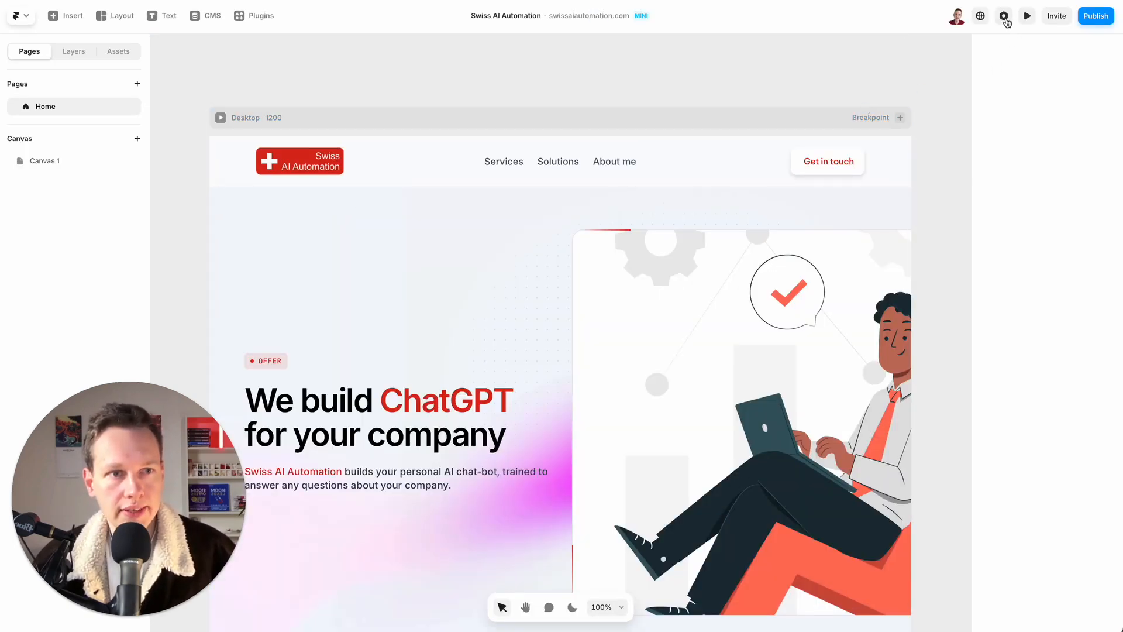
Scroll Site Settings to the Custom Code section and enter the Home page's settings.
click(1003, 15)
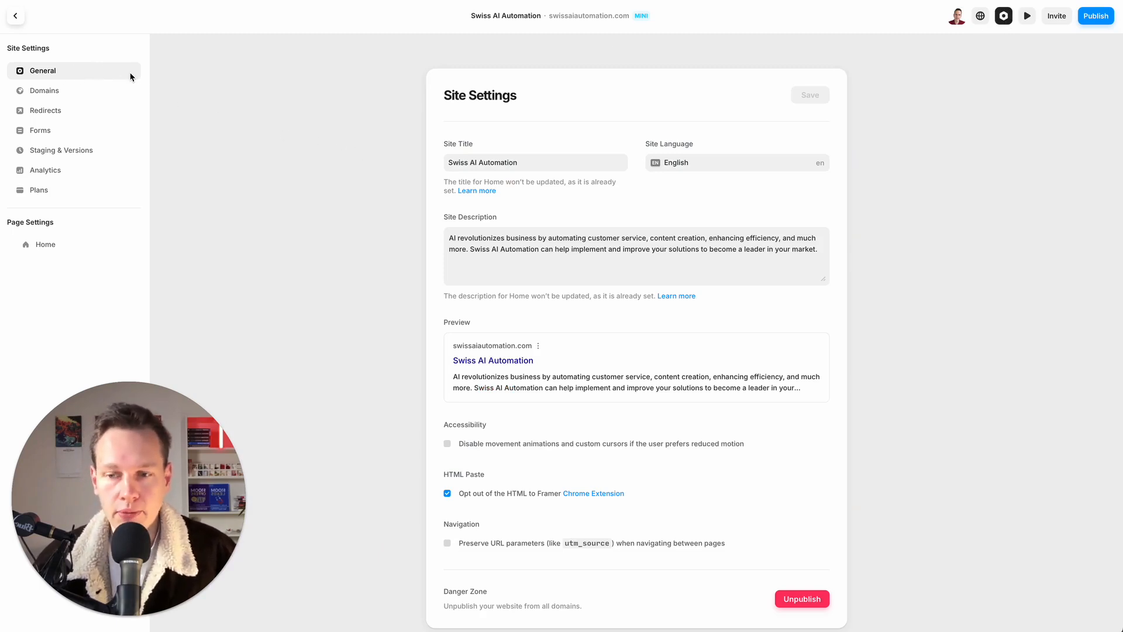
scroll(down, 3)
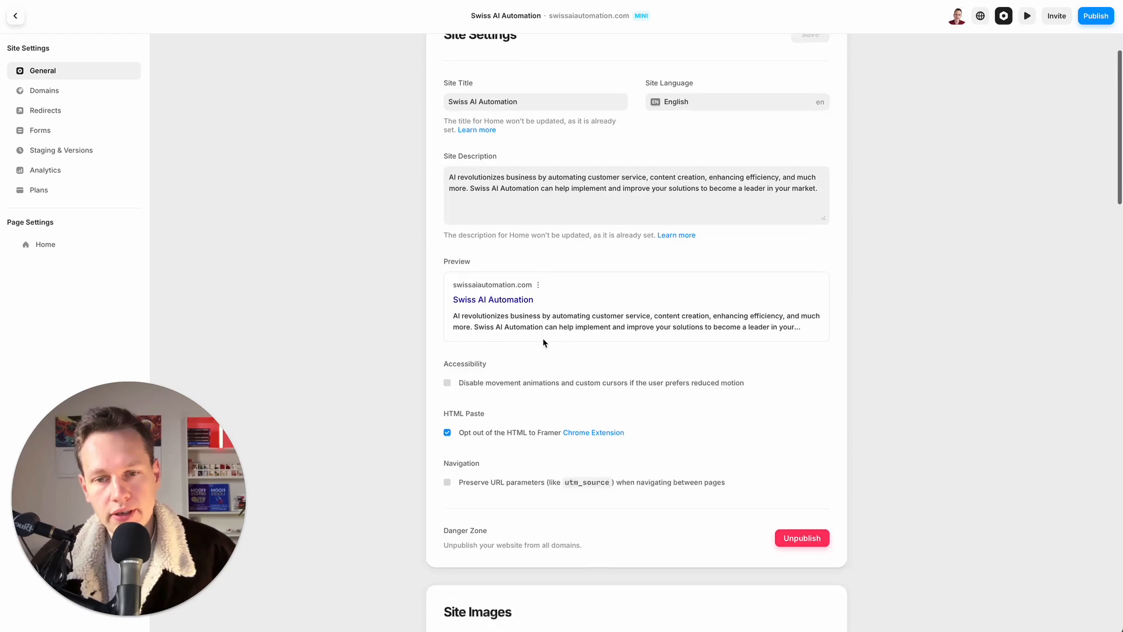
scroll(down, 3)
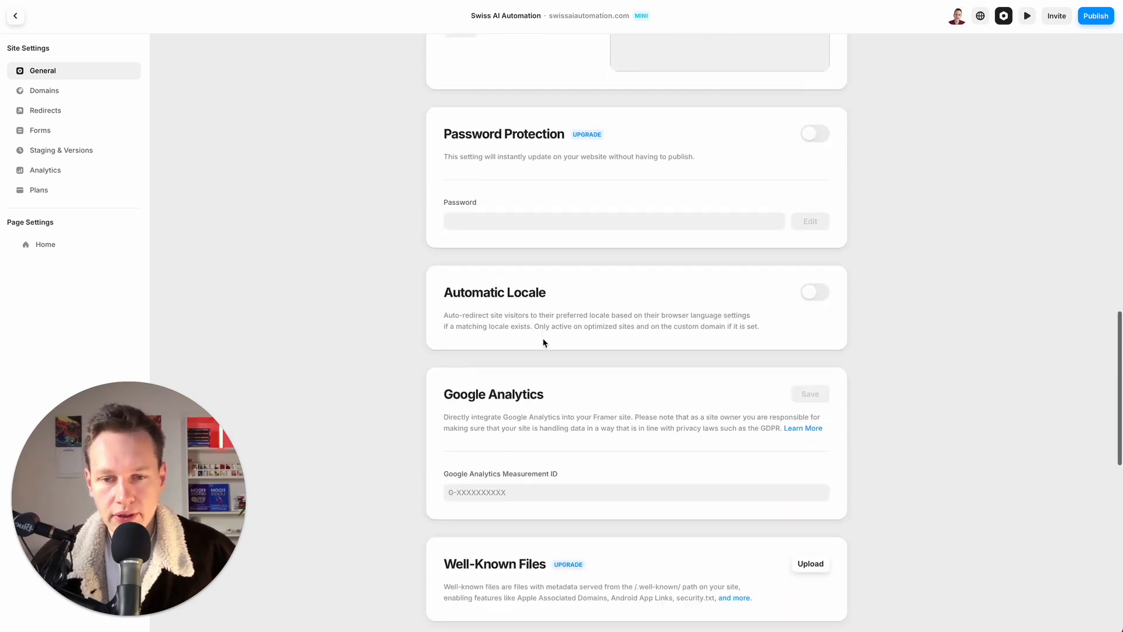
scroll(down, 3)
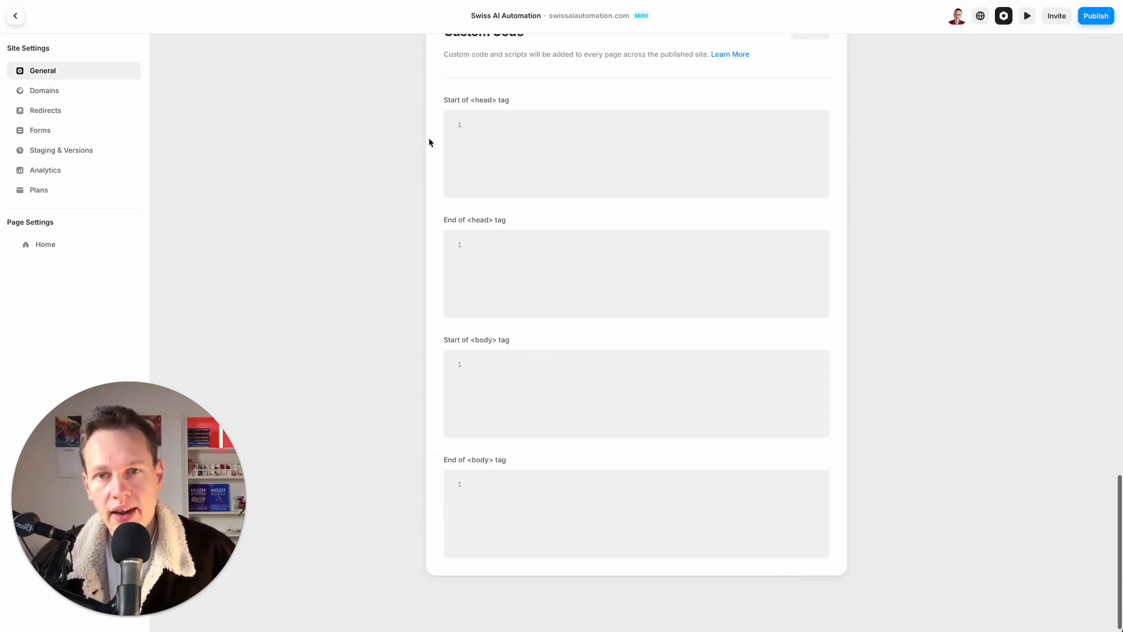
mouse_move(443, 238)
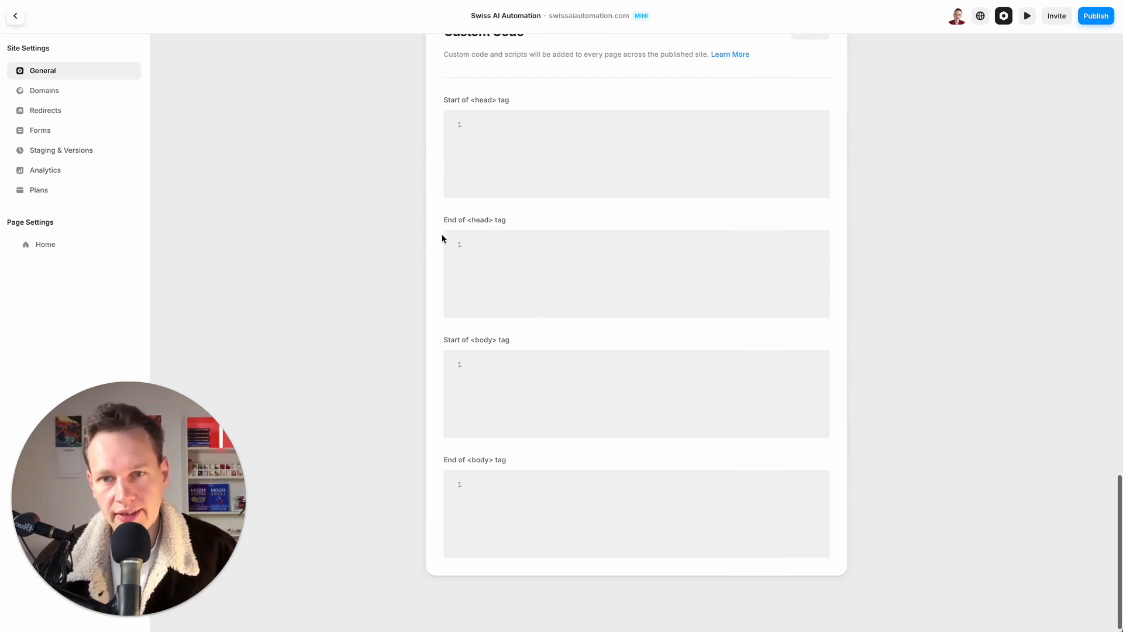
mouse_move(504, 345)
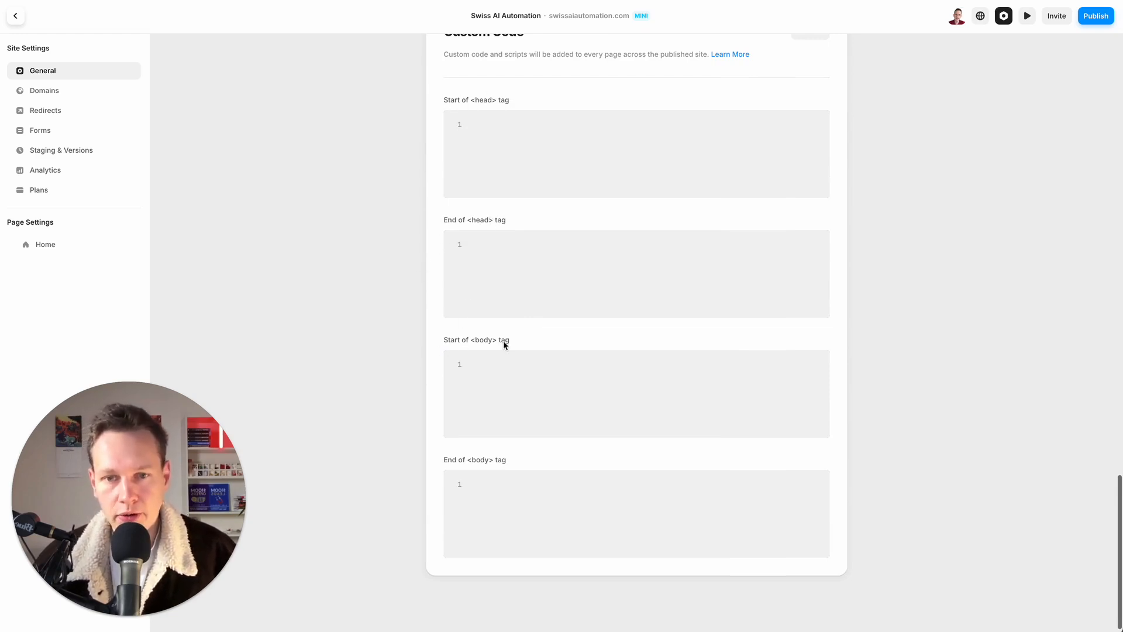
mouse_move(484, 465)
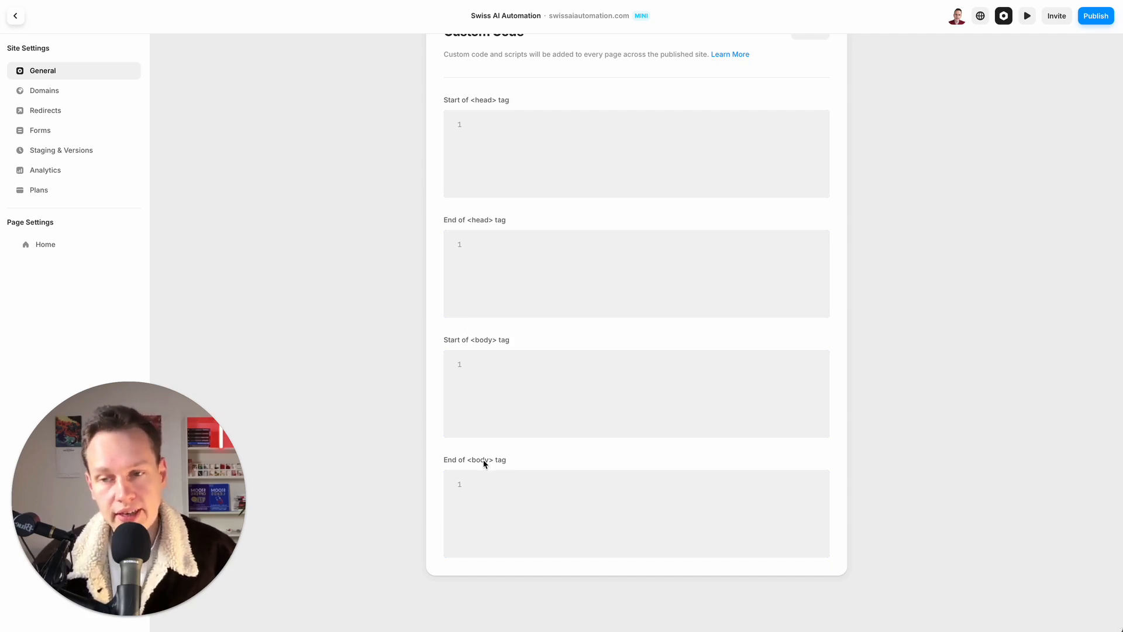
click(636, 513)
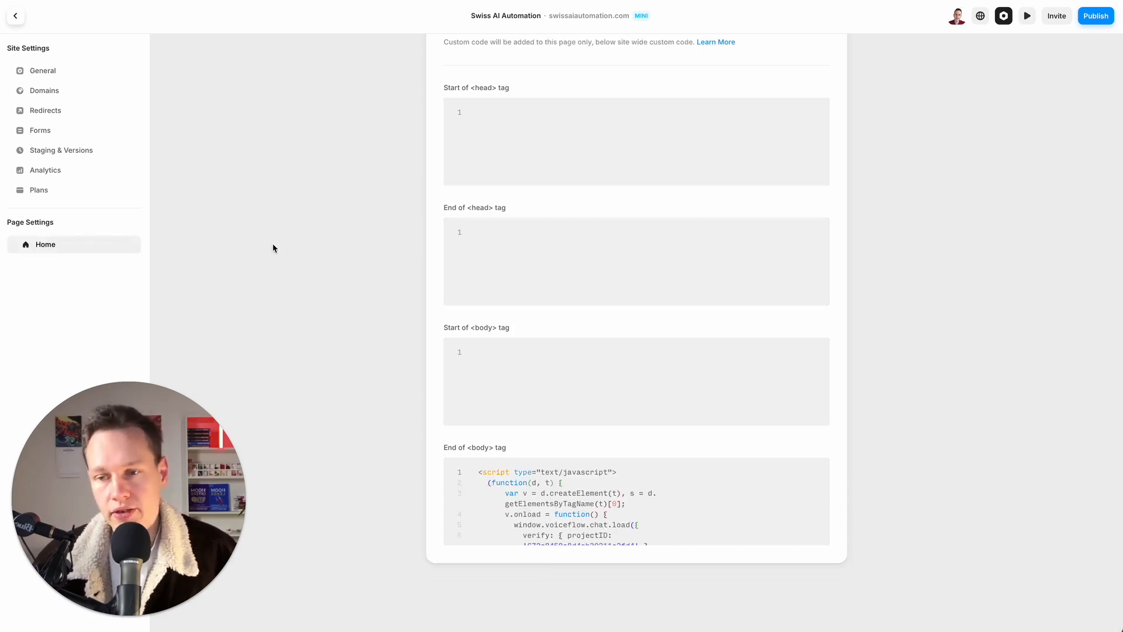
mouse_move(321, 252)
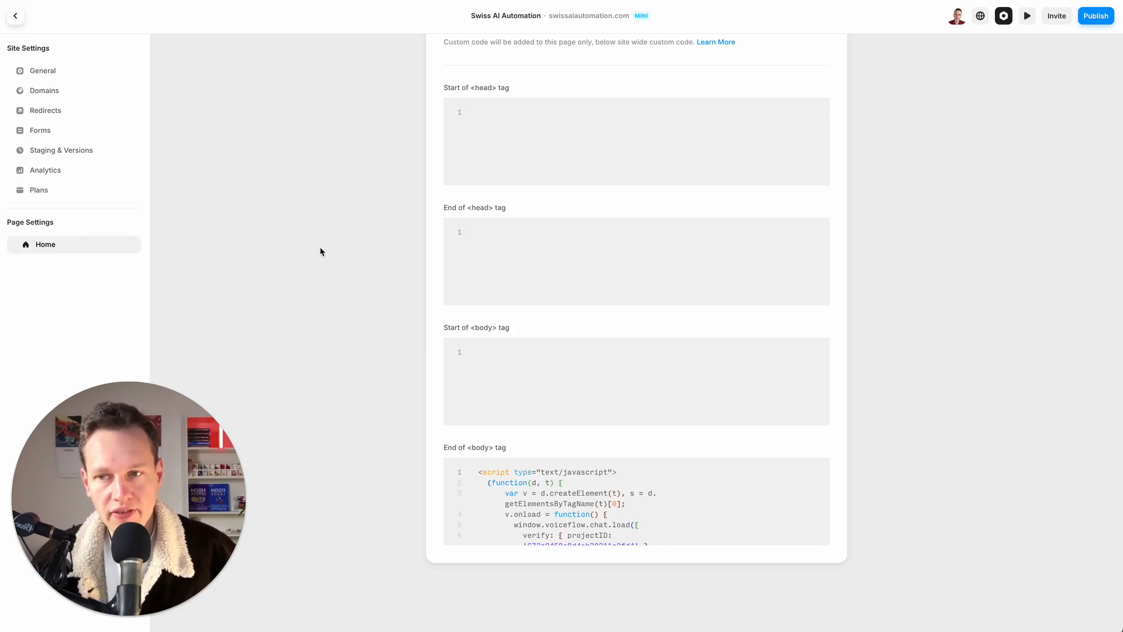
mouse_move(344, 138)
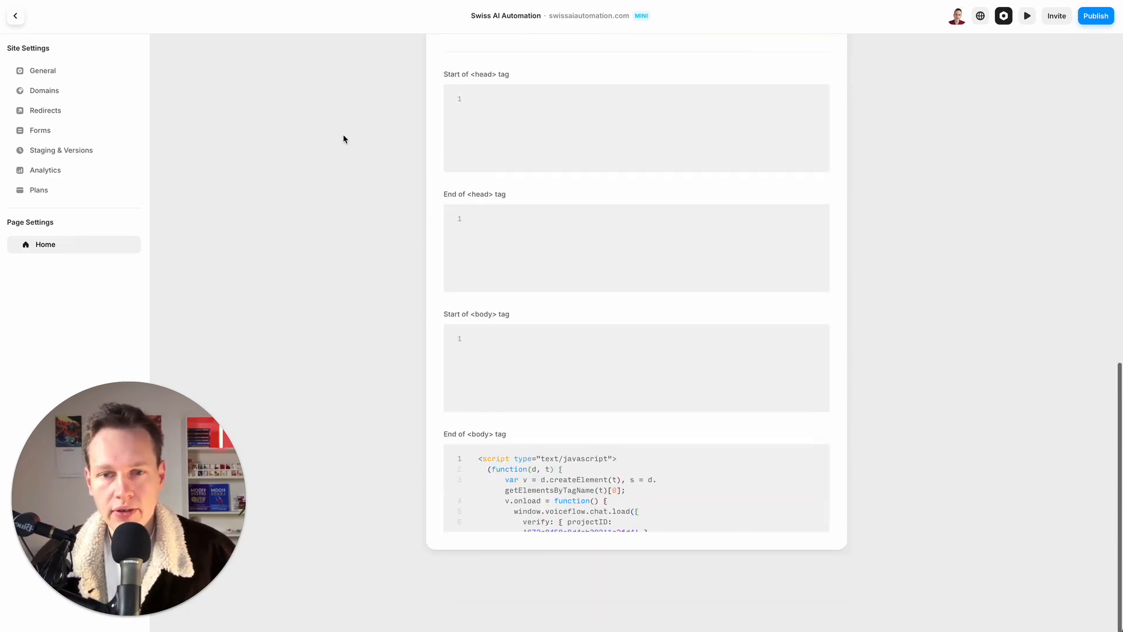
scroll(up, 3)
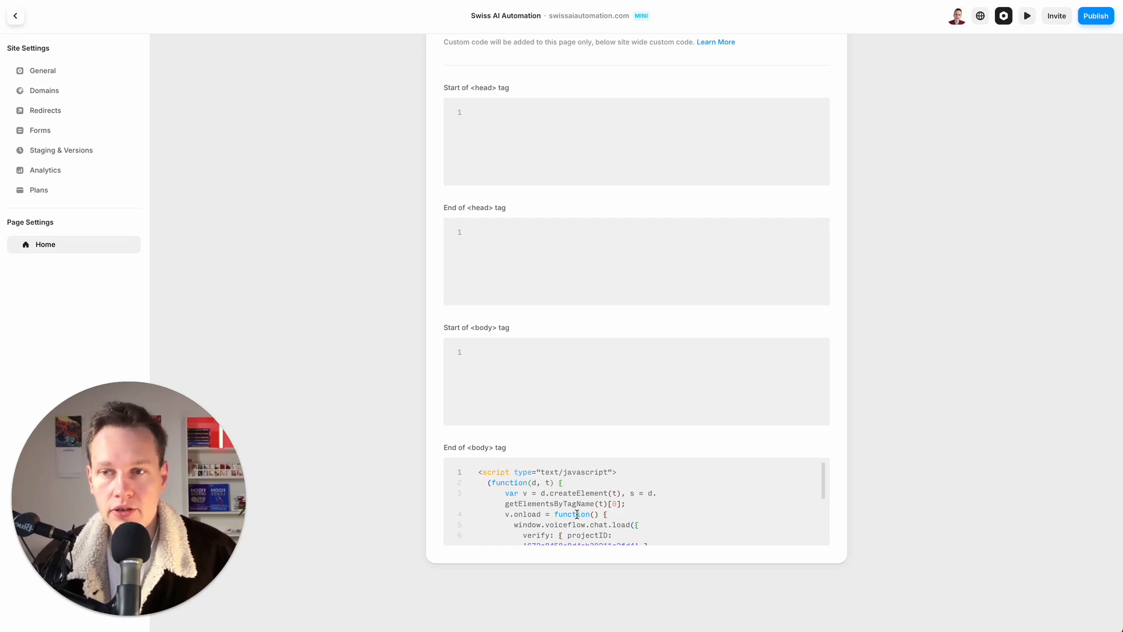
mouse_move(235, 274)
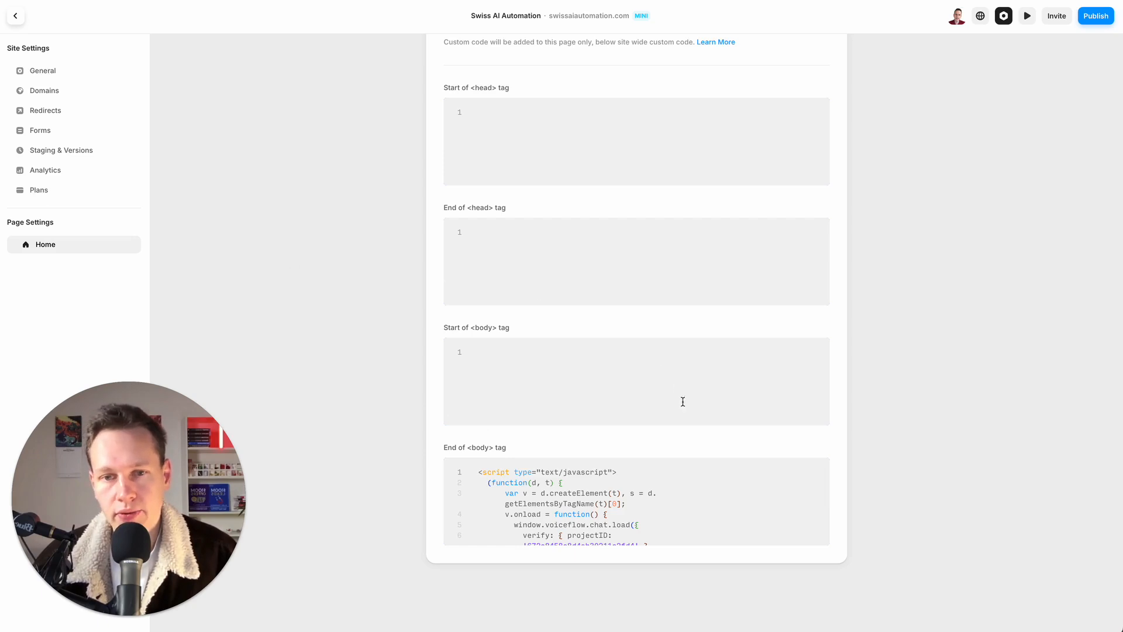
mouse_move(448, 453)
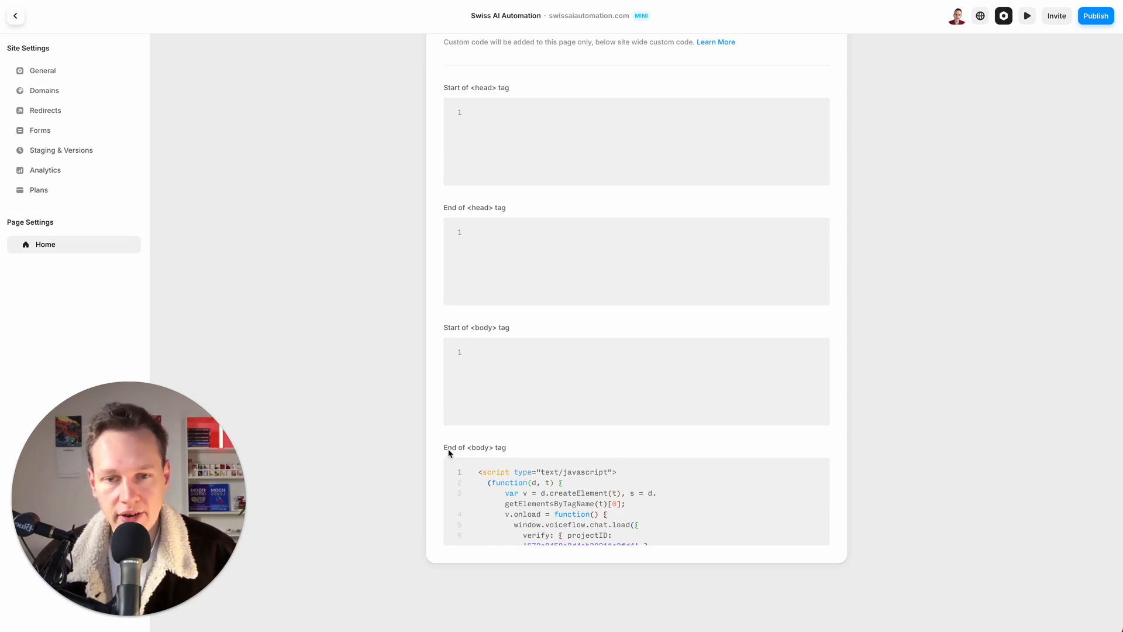
mouse_move(405, 376)
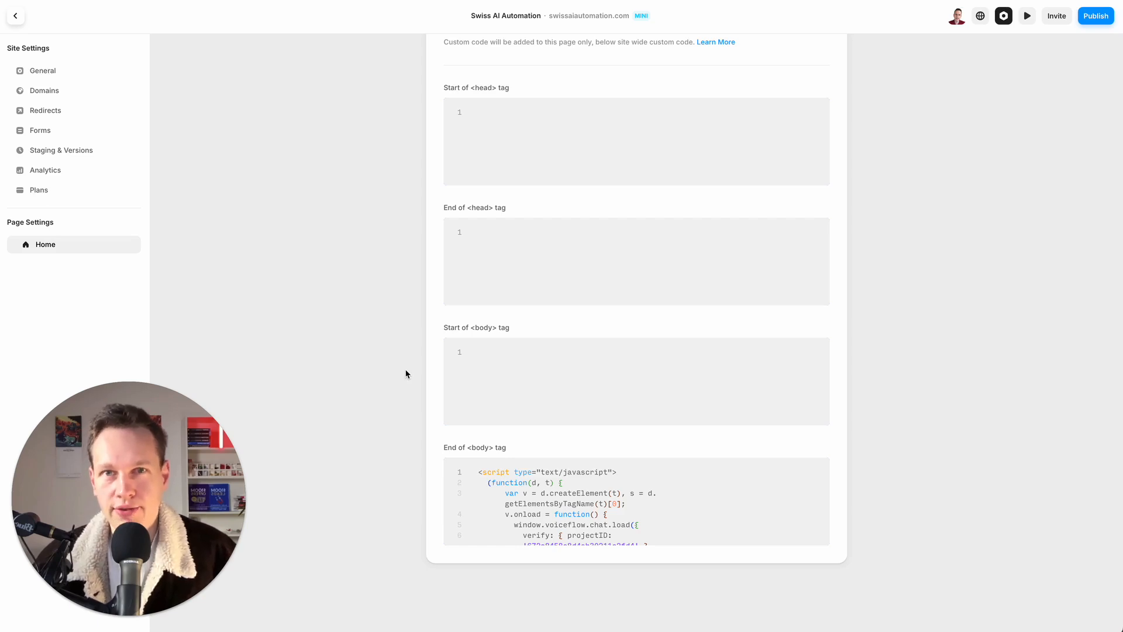
mouse_move(996, 193)
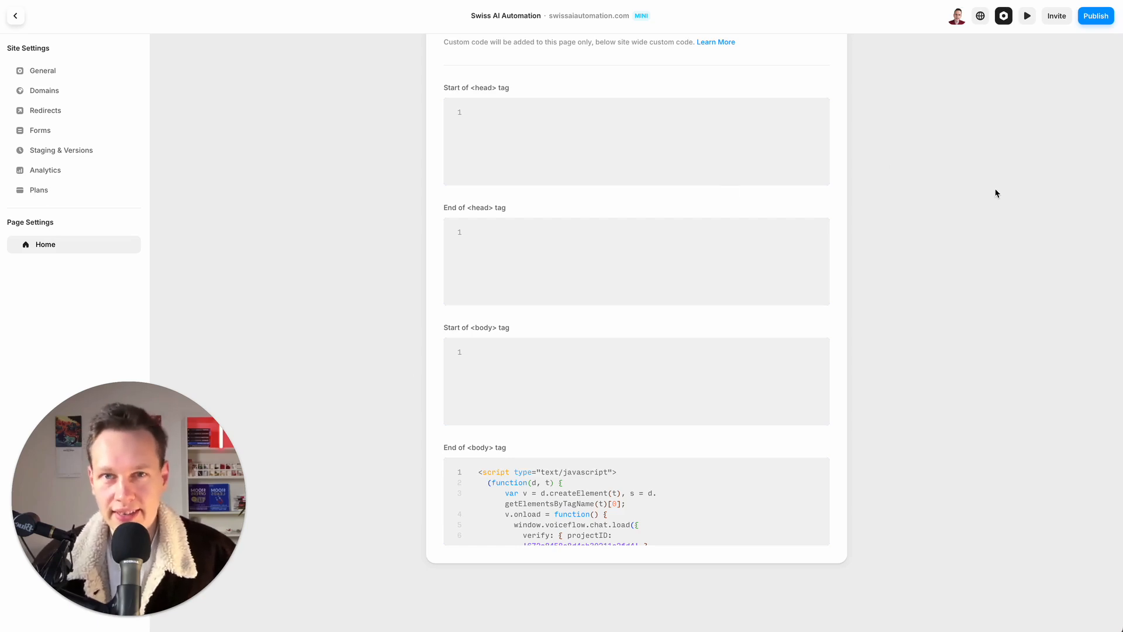